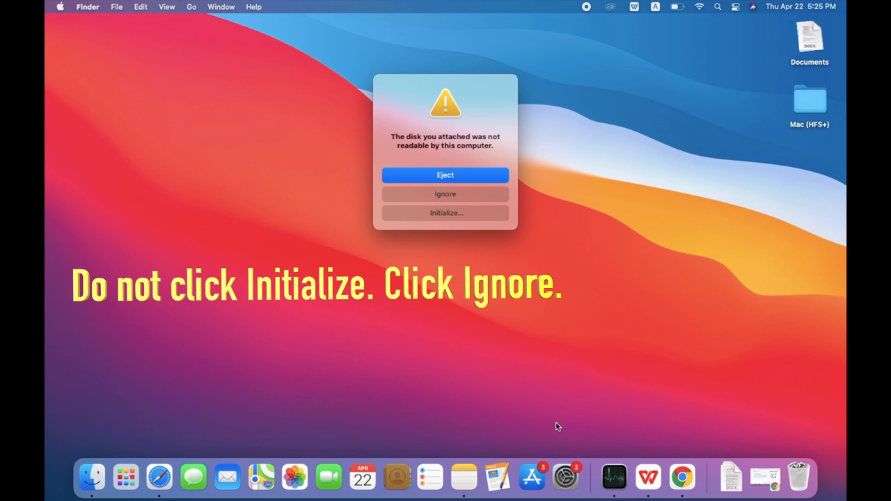
mouse_move(557, 416)
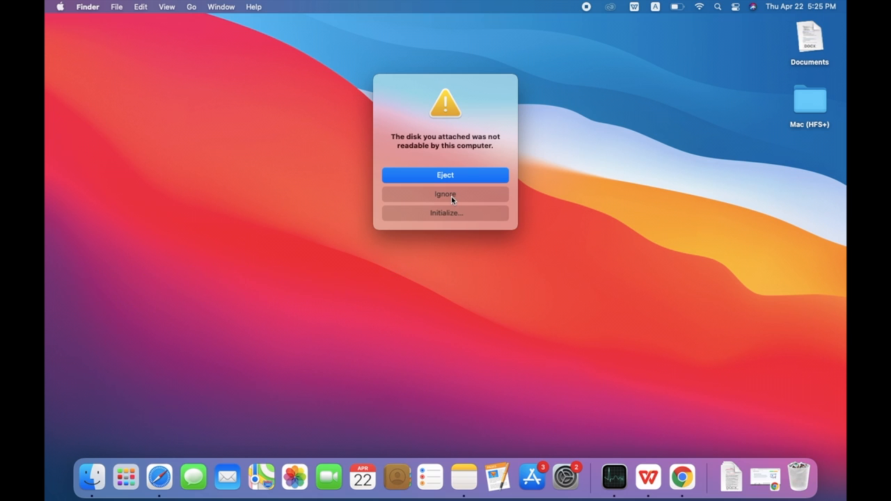
Choose Ignore on the 'disk not readable' alert, leaving the drive uninitialized.
left_click(445, 194)
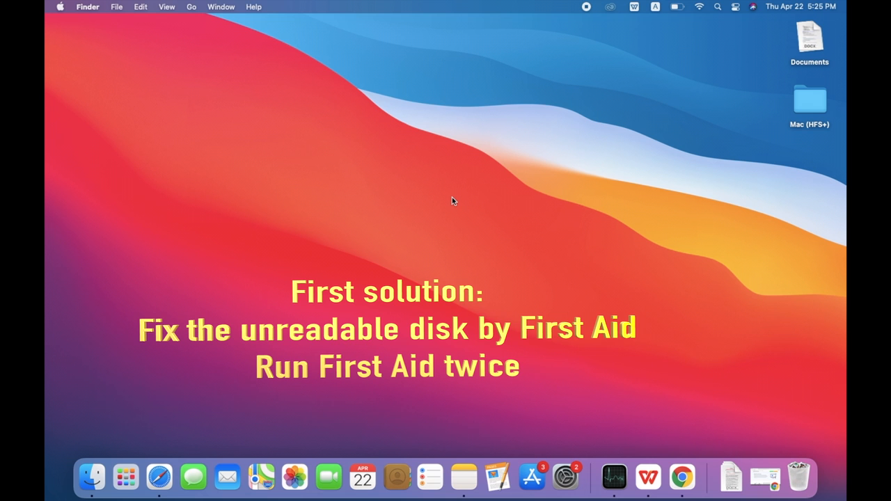
mouse_move(182, 426)
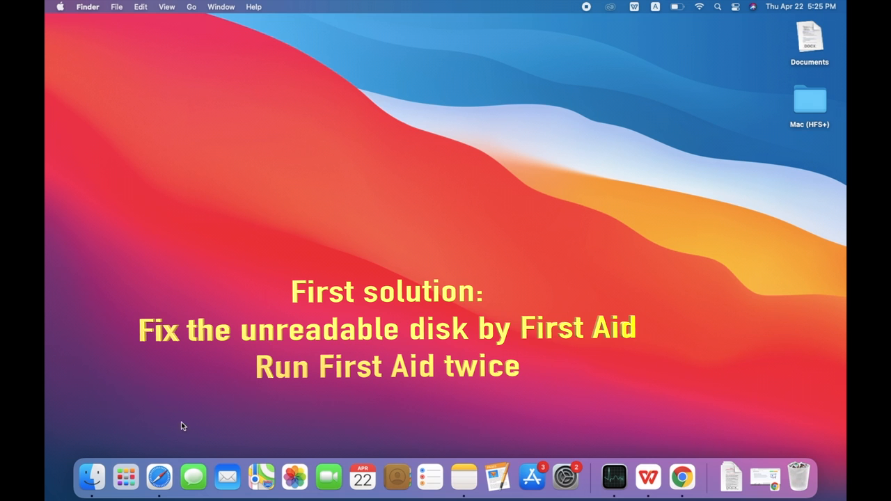
Launch Disk Utility from Launchpad's Other folder and bring its window forward.
left_click(125, 477)
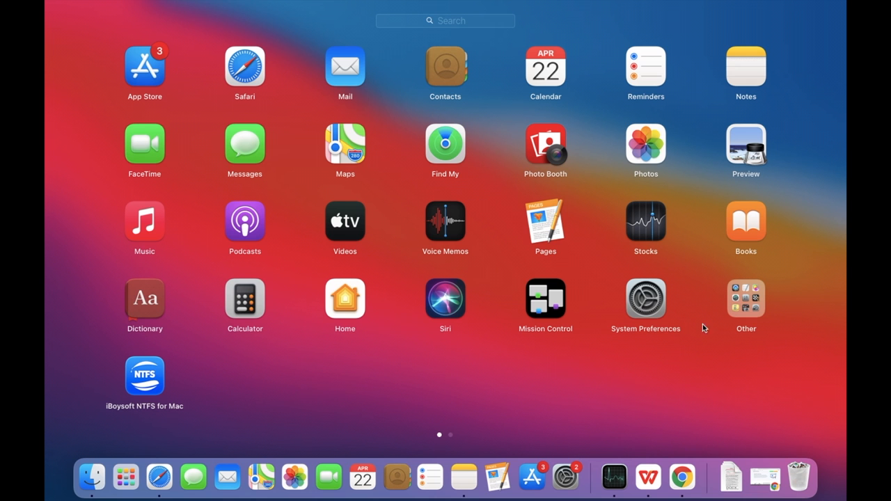
left_click(746, 300)
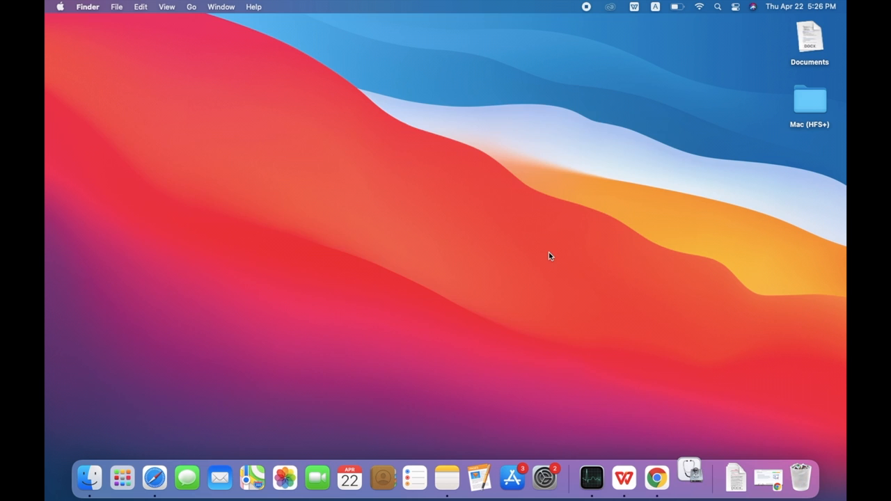
left_click(690, 479)
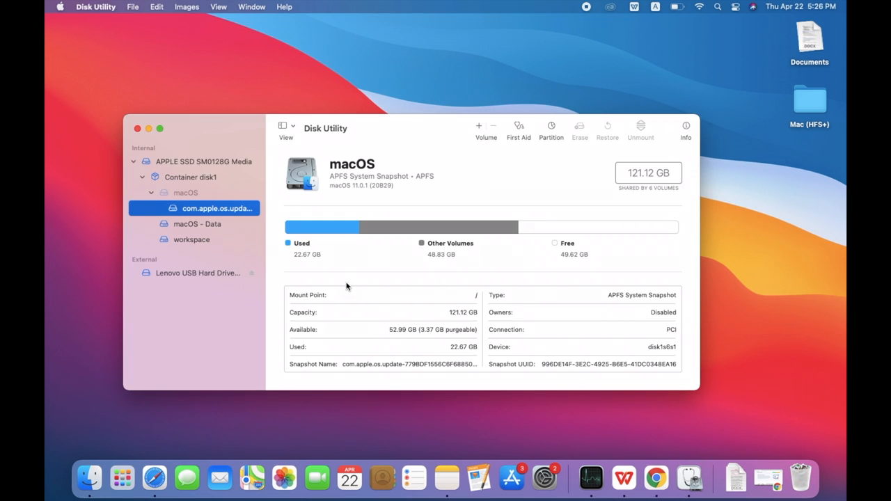
Run First Aid on the Lenovo USB Hard Drive Media, dismiss the report, and rerun it.
left_click(198, 272)
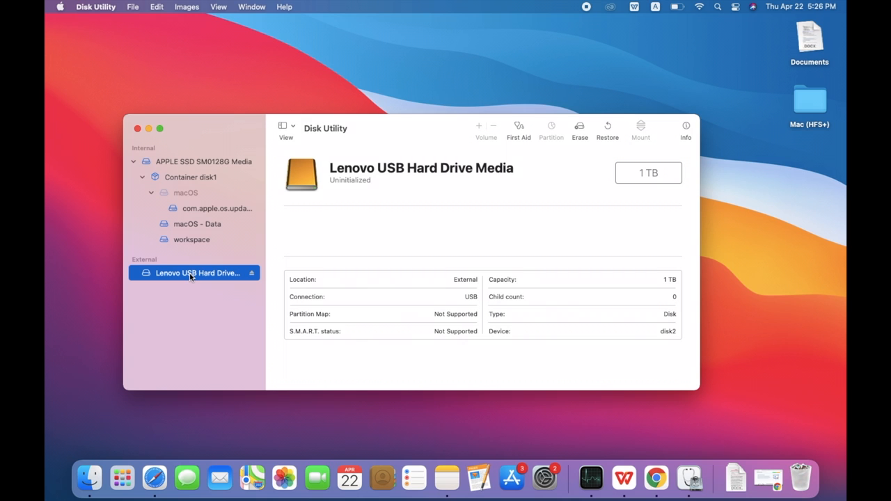
mouse_move(342, 233)
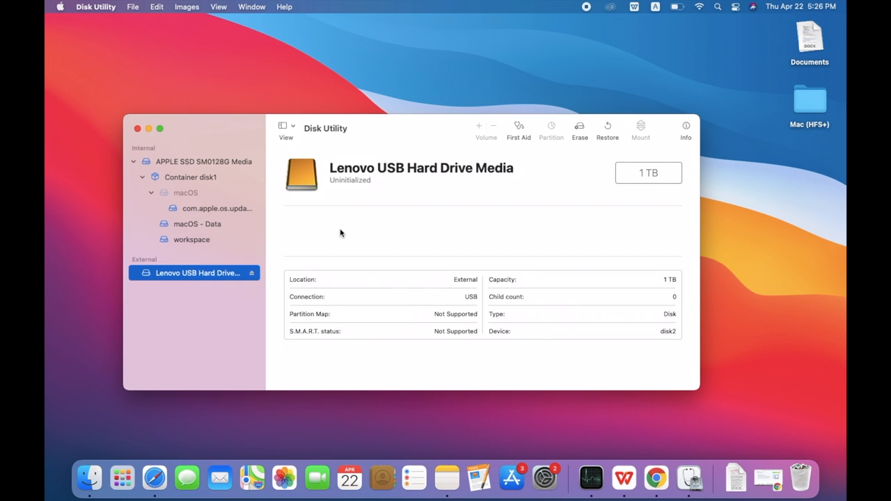
mouse_move(378, 188)
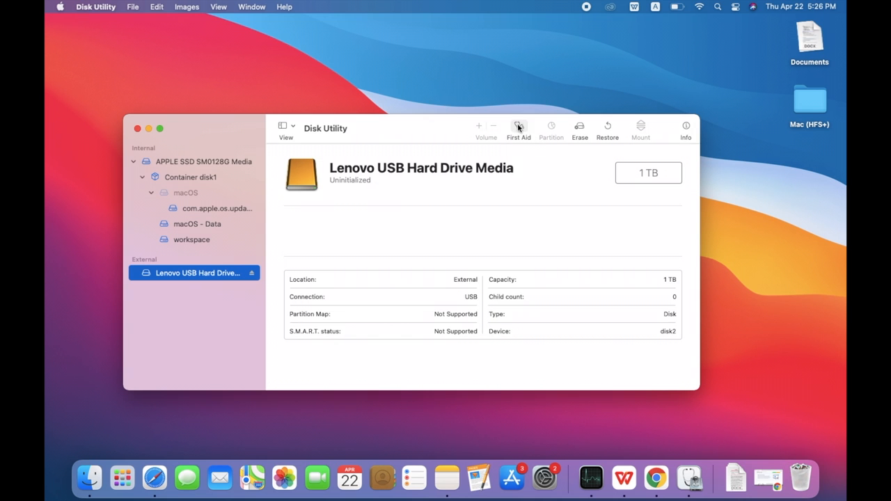
left_click(518, 127)
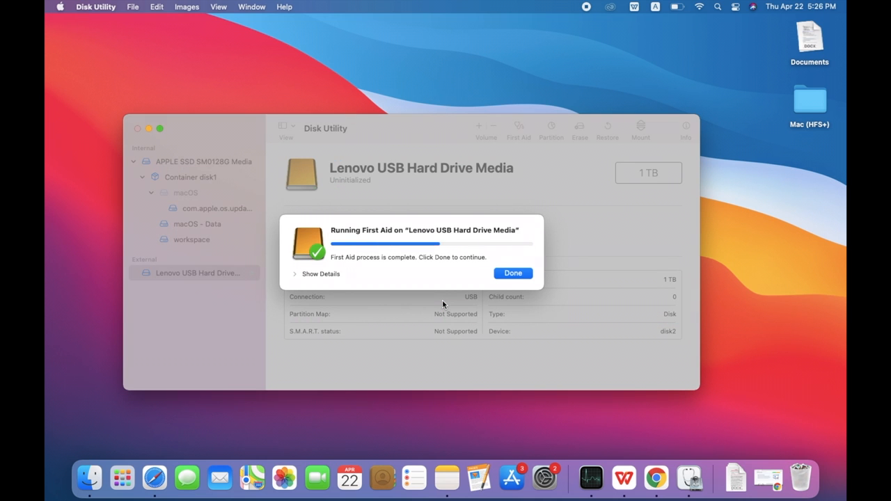
left_click(514, 273)
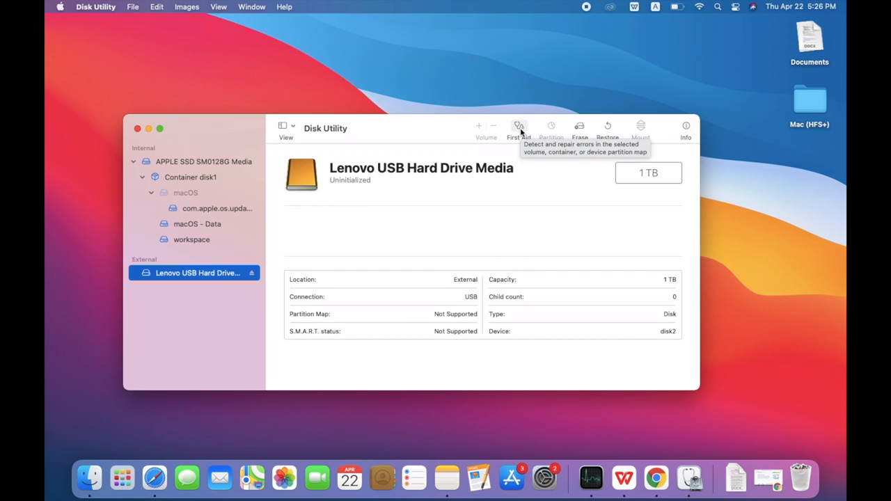
left_click(519, 129)
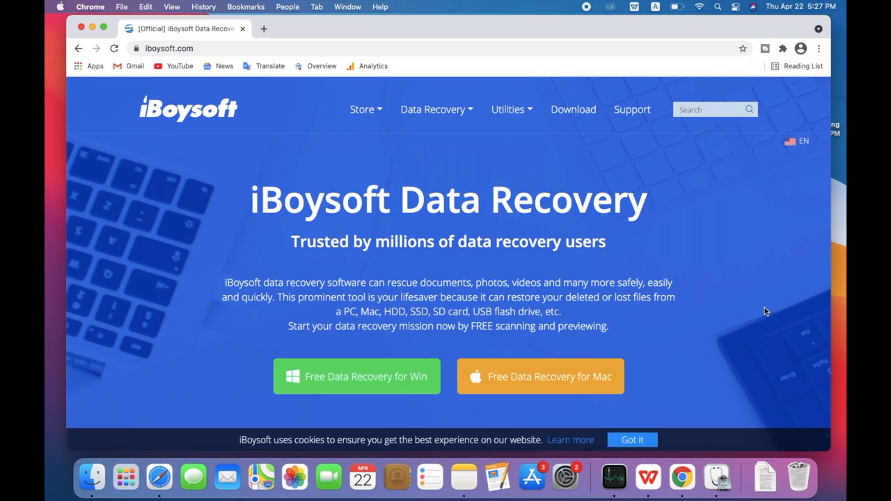
Scroll down the iBoysoft Data Recovery page through the Why Choose iBoysoft section.
scroll("down", 3)
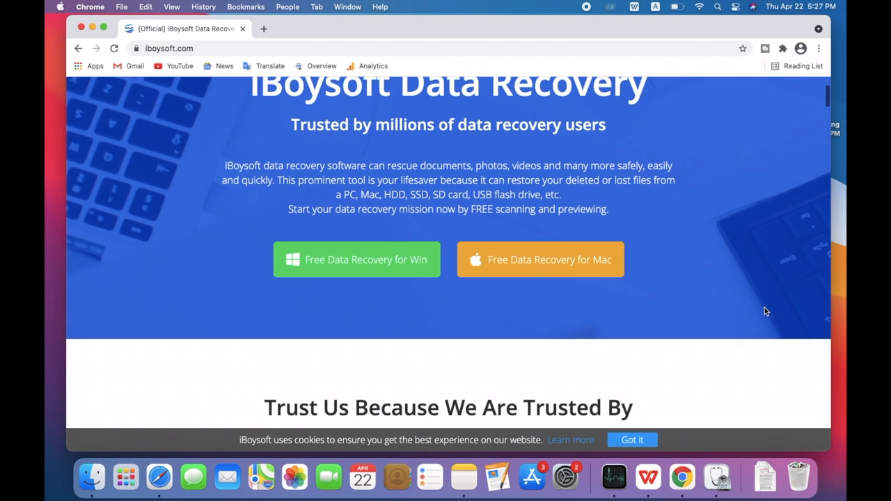
scroll("down", 3)
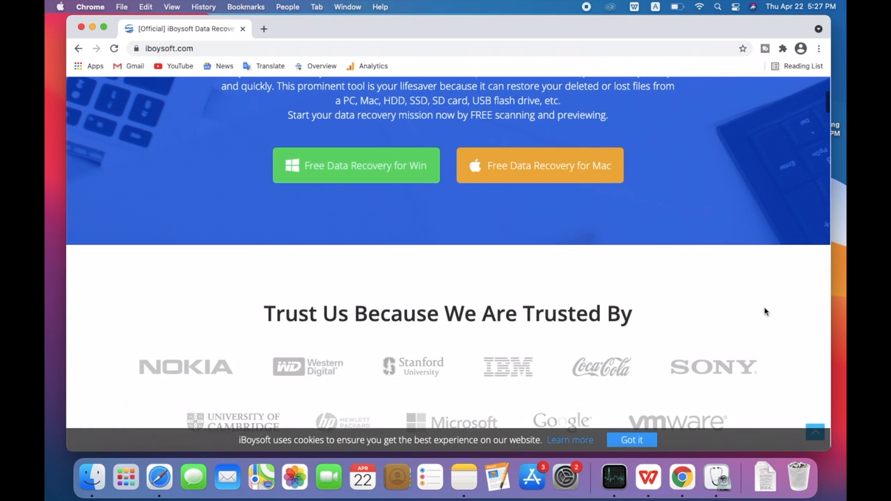
scroll("down", 3)
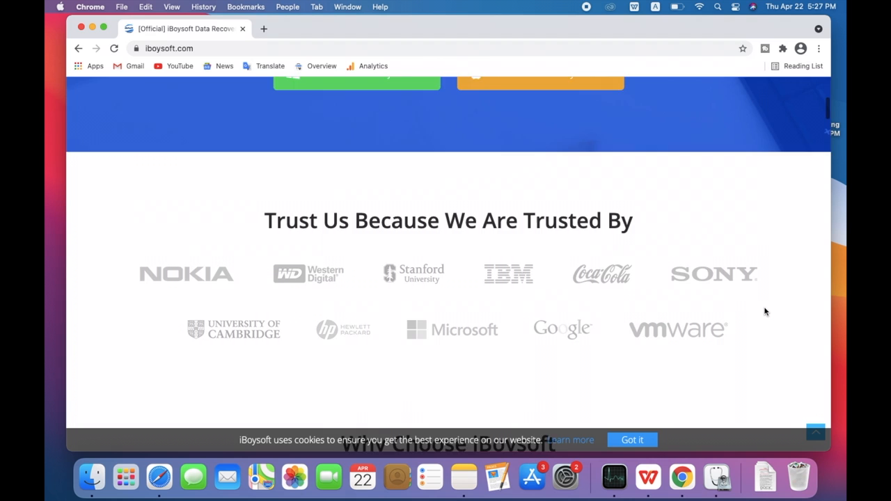
scroll("down", 3)
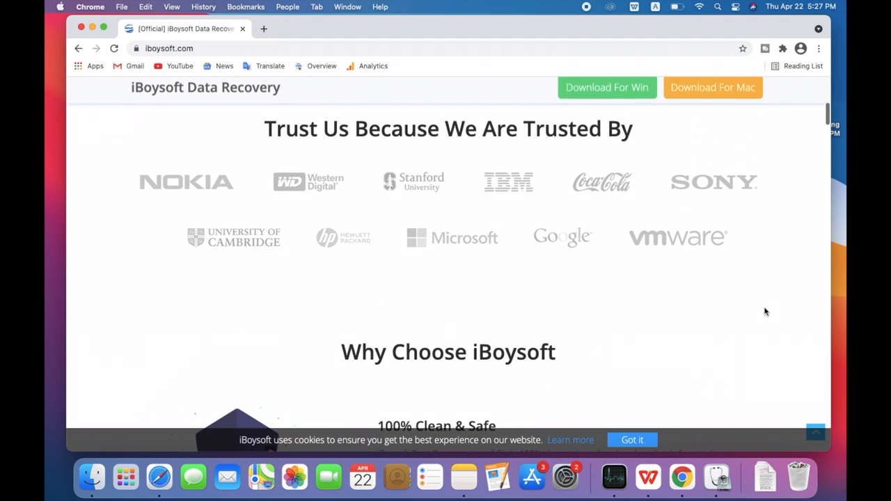
scroll("down", 3)
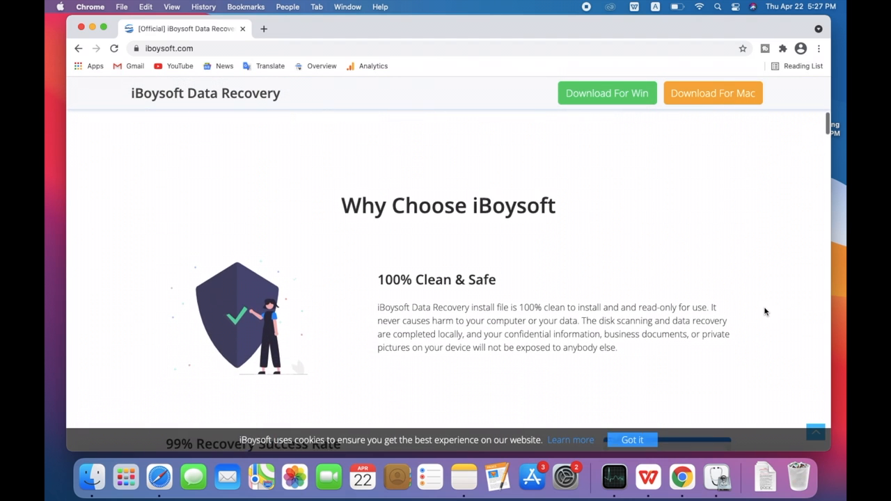
scroll("down", 3)
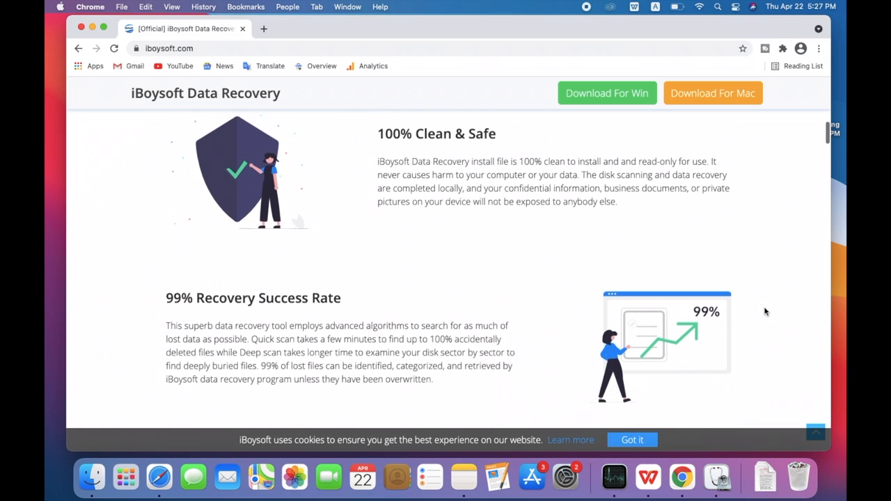
scroll("down", 3)
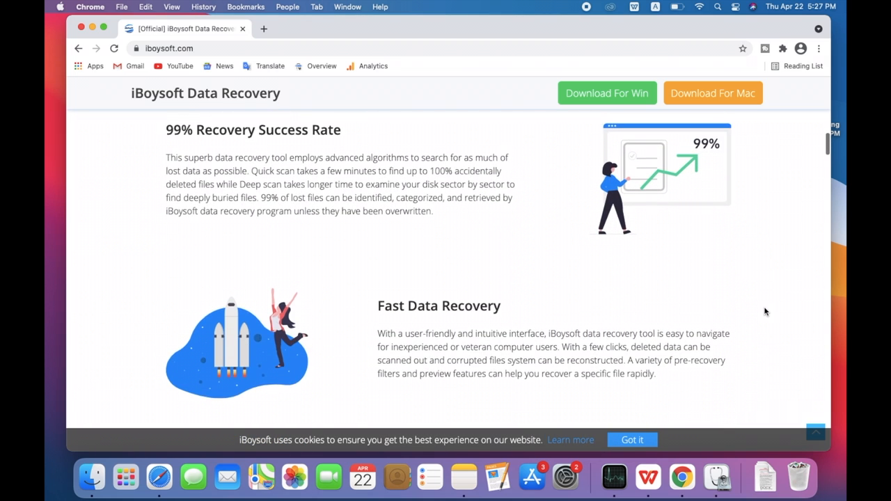
scroll("down", 3)
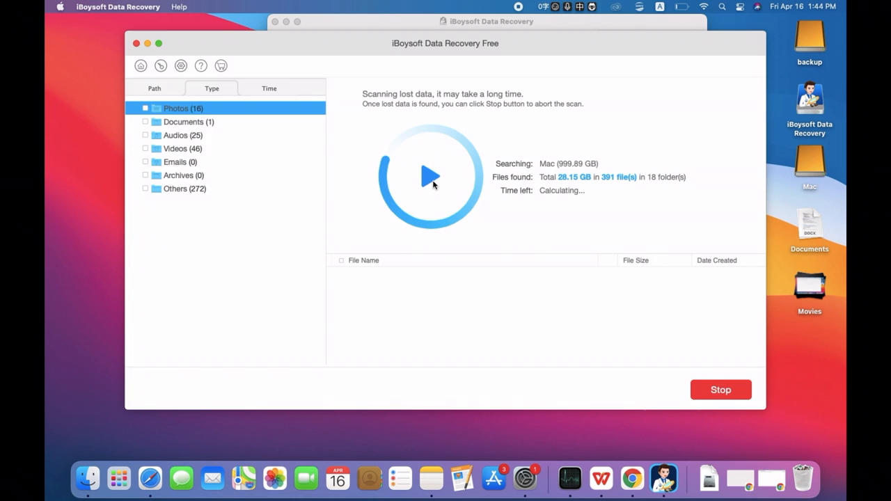
Preview cat.jpeg, tick both found photos, and recover them to a chosen folder.
left_click(721, 389)
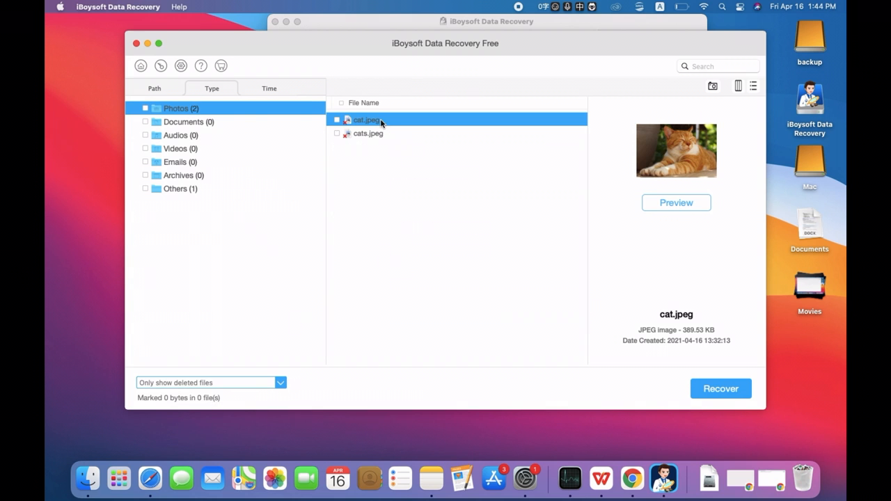
left_click(676, 203)
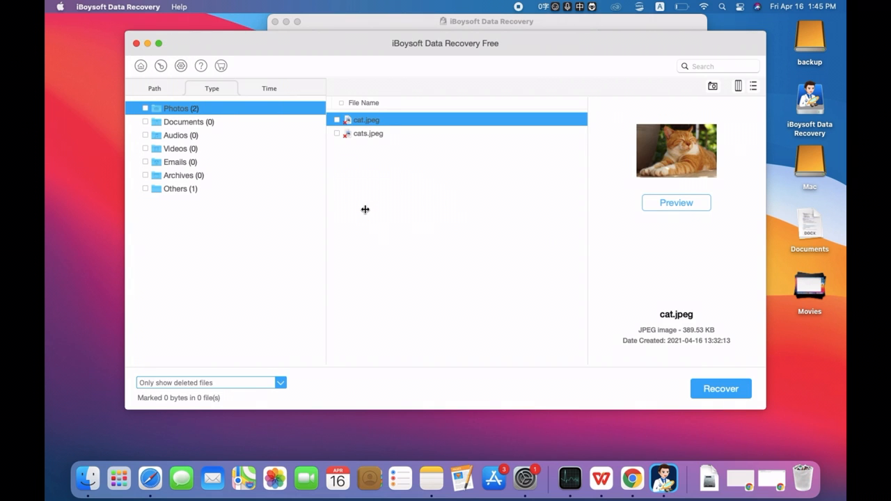
left_click(145, 108)
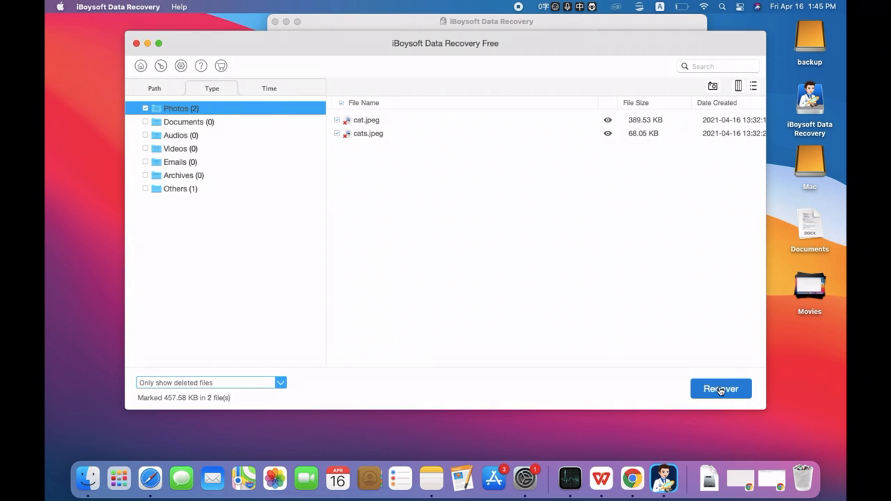
left_click(721, 389)
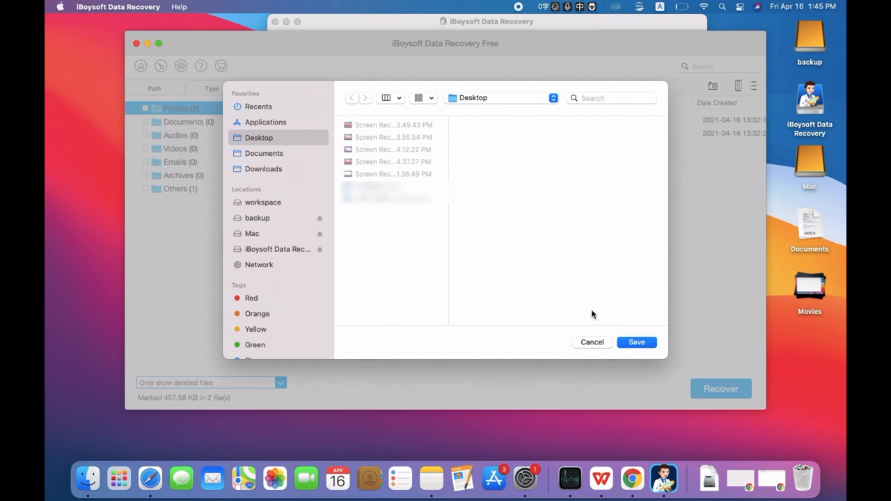
left_click(592, 342)
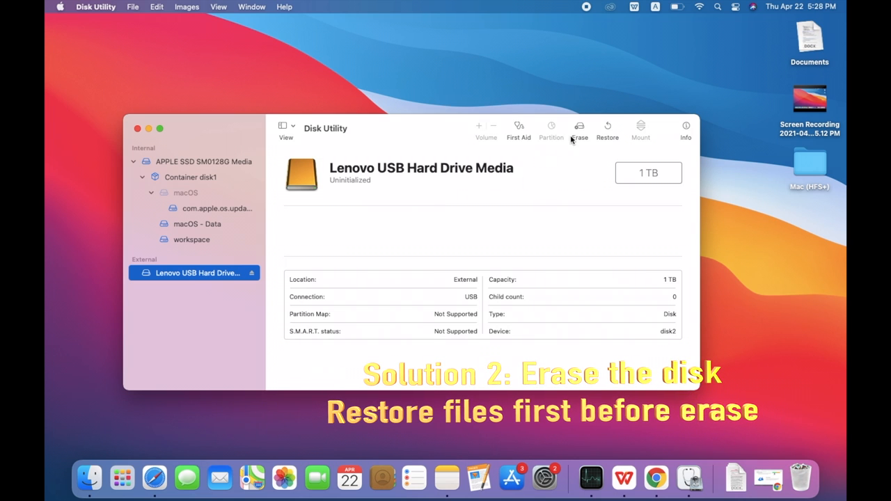
Erase the Lenovo drive as 'lenovo hard drive' and close the finished report.
left_click(579, 128)
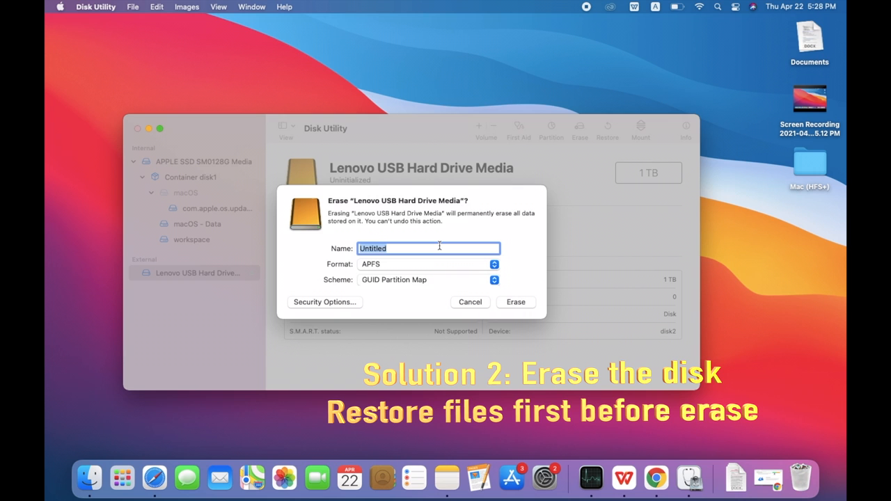
type("lenovo hard drive")
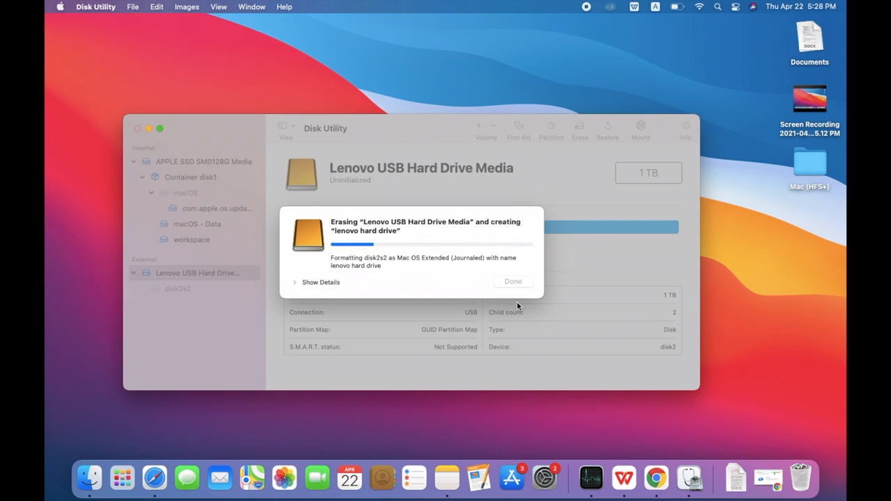
left_click(513, 281)
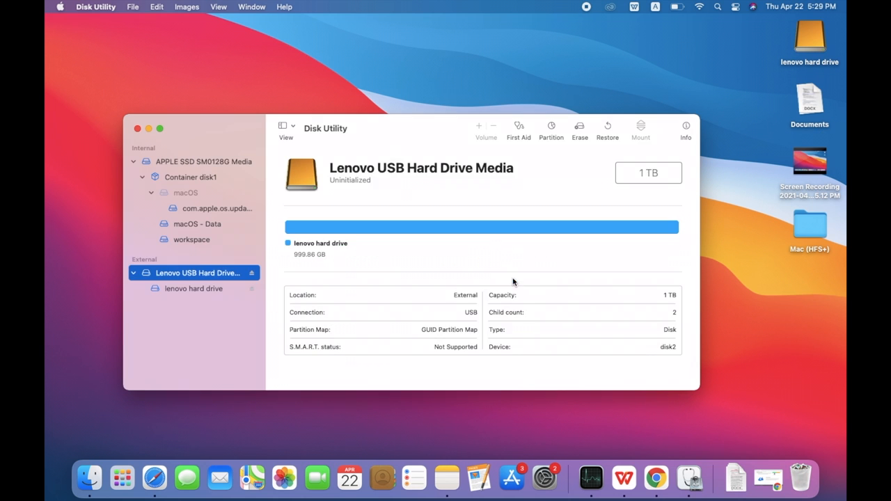